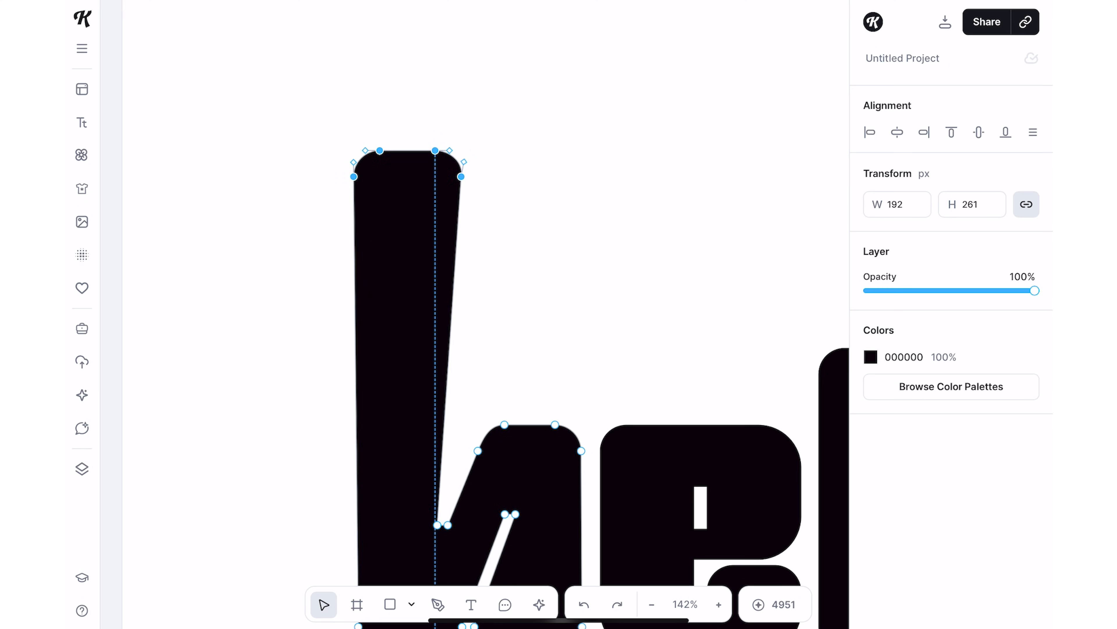
Move two anchor points on the first letters of the 'hello kittl' outline to reshape them.
left_click(650, 604)
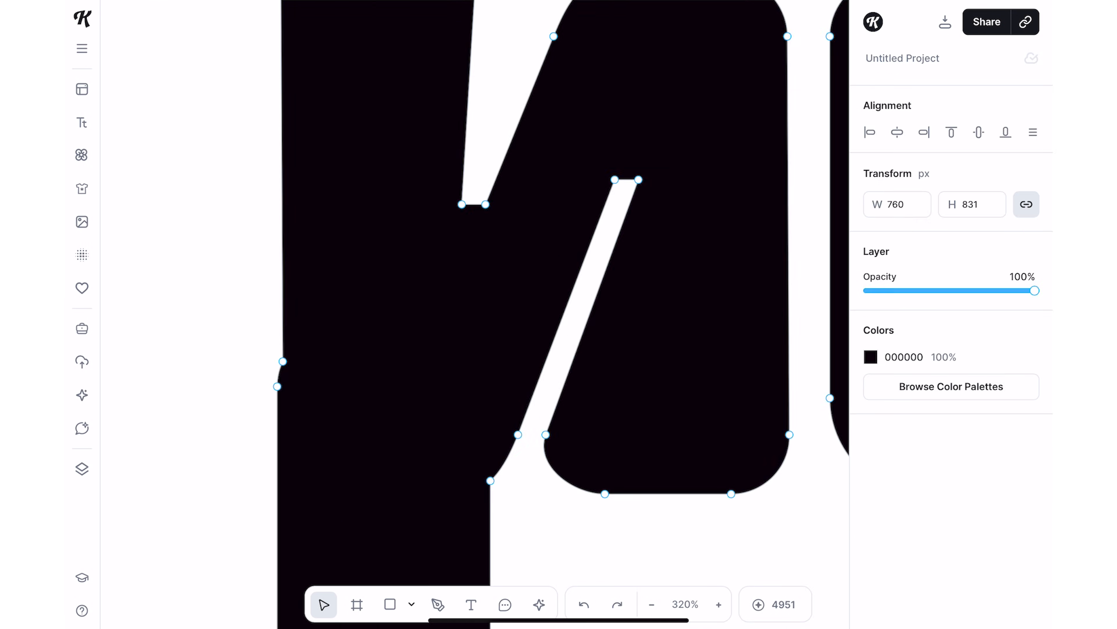
left_click(437, 603)
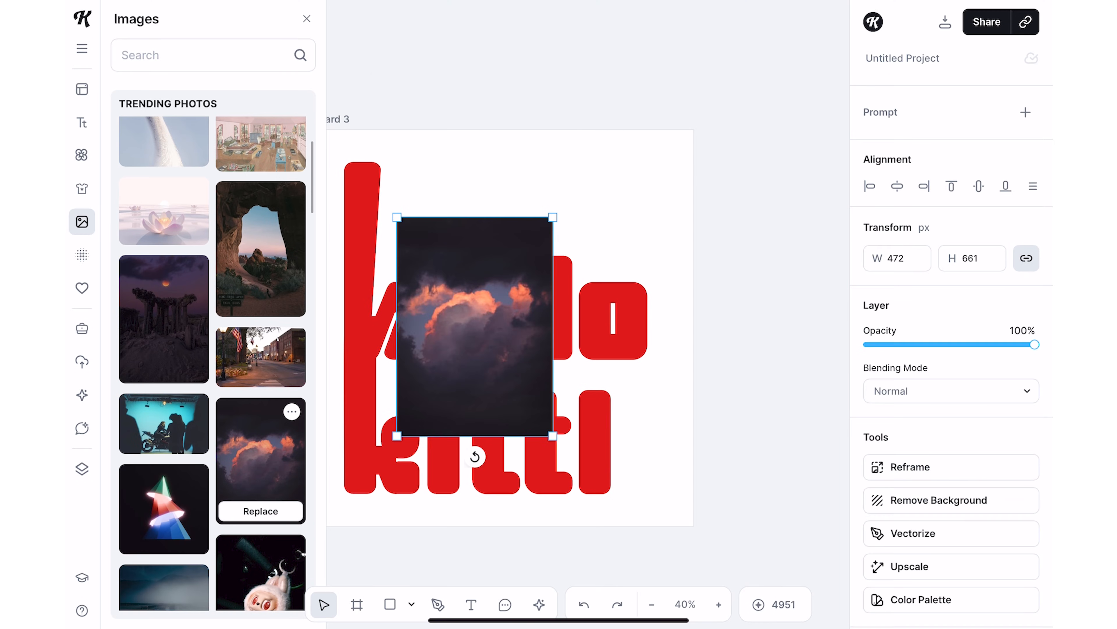
Bring up the actions menu for the cloudy sky photo sitting over the lettering.
right_click(475, 320)
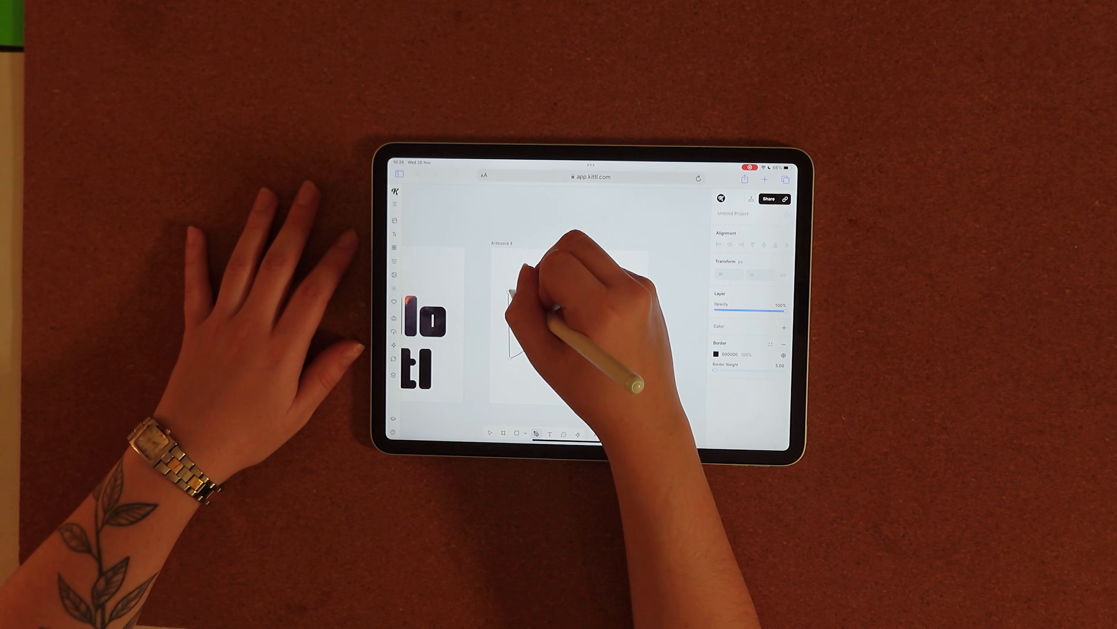
Draw a freehand doodle stroke on the artboard with the Pen tool.
left_click_drag(528, 285, 542, 356)
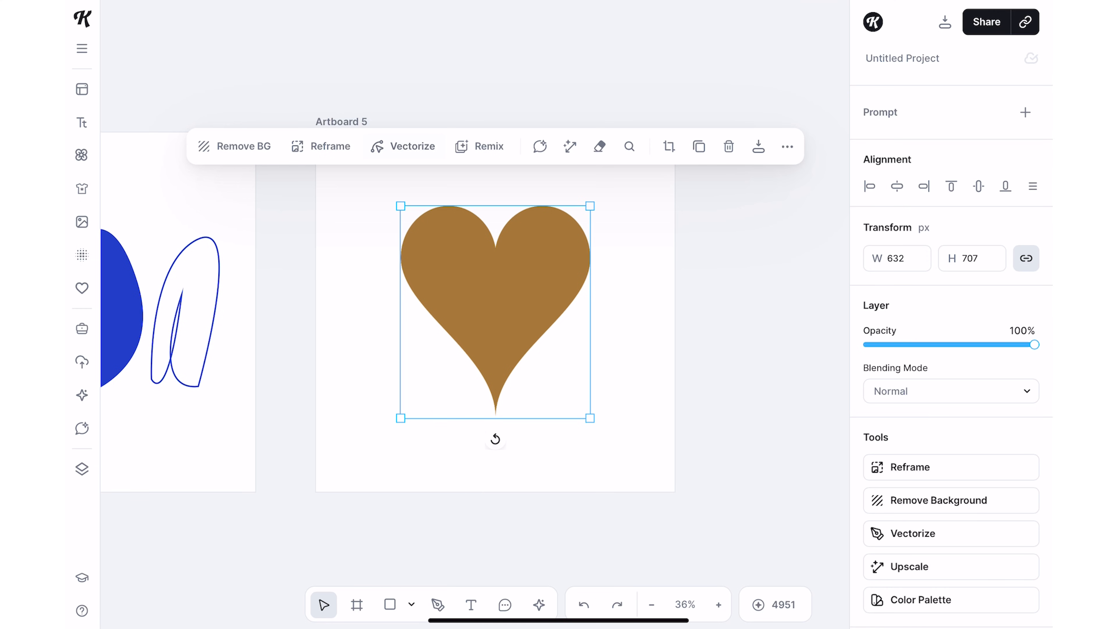
Vectorize the brown heart image with Colors at 1 and select the resulting black vector heart.
left_click(410, 147)
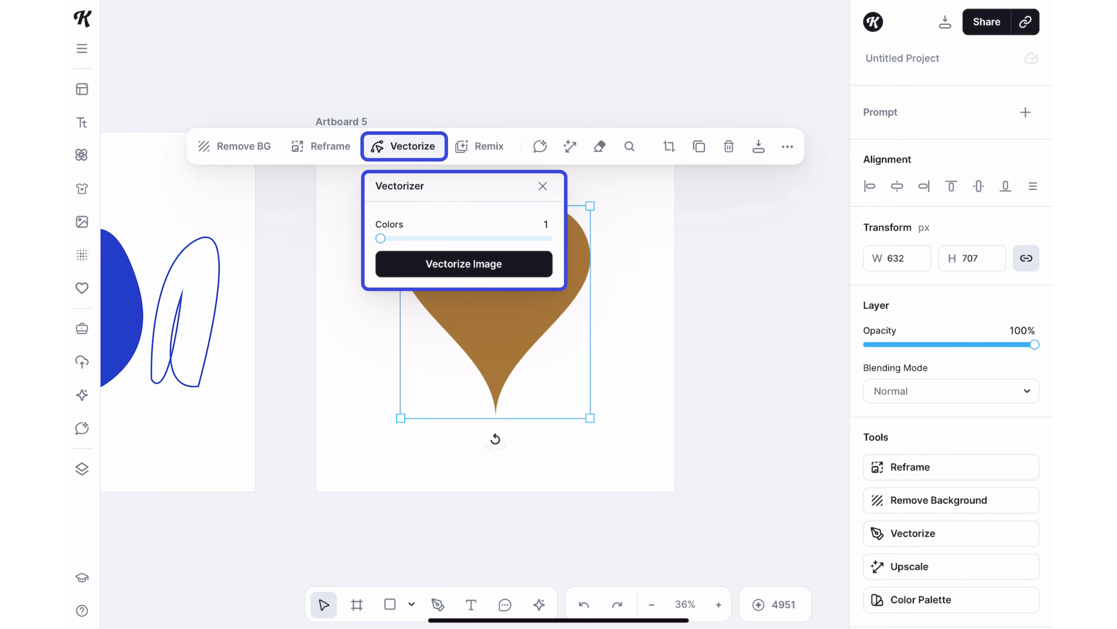
left_click(463, 264)
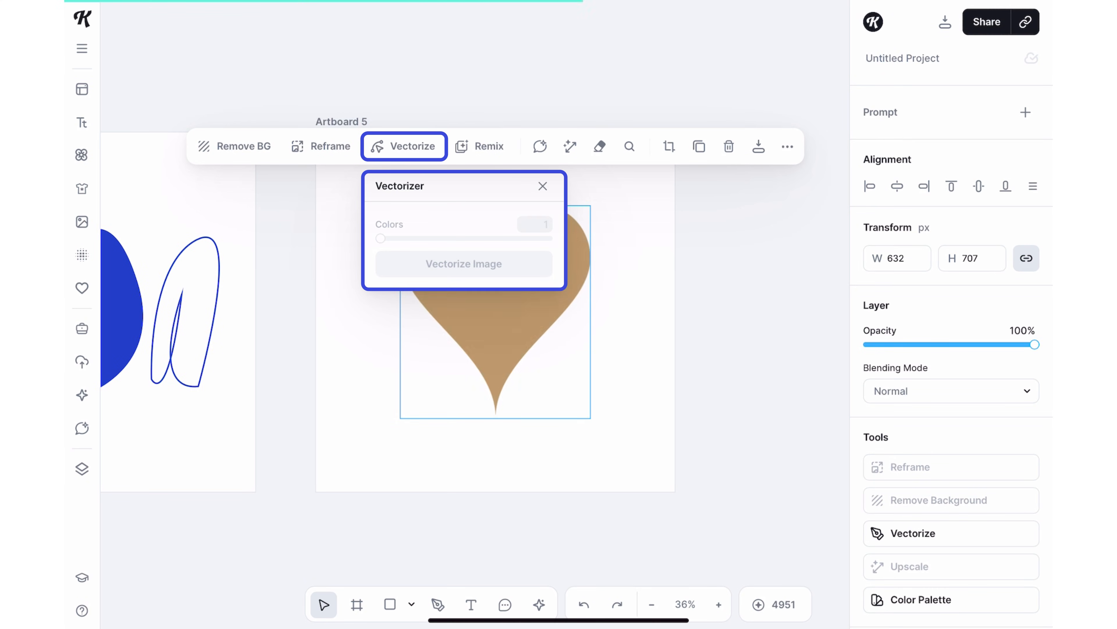
left_click(462, 264)
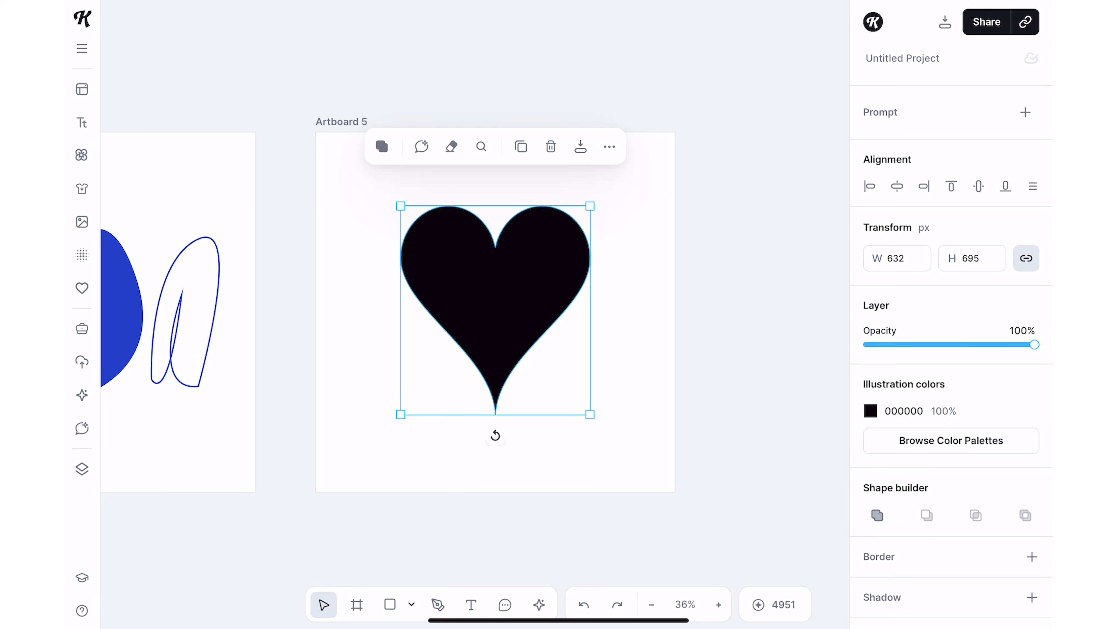